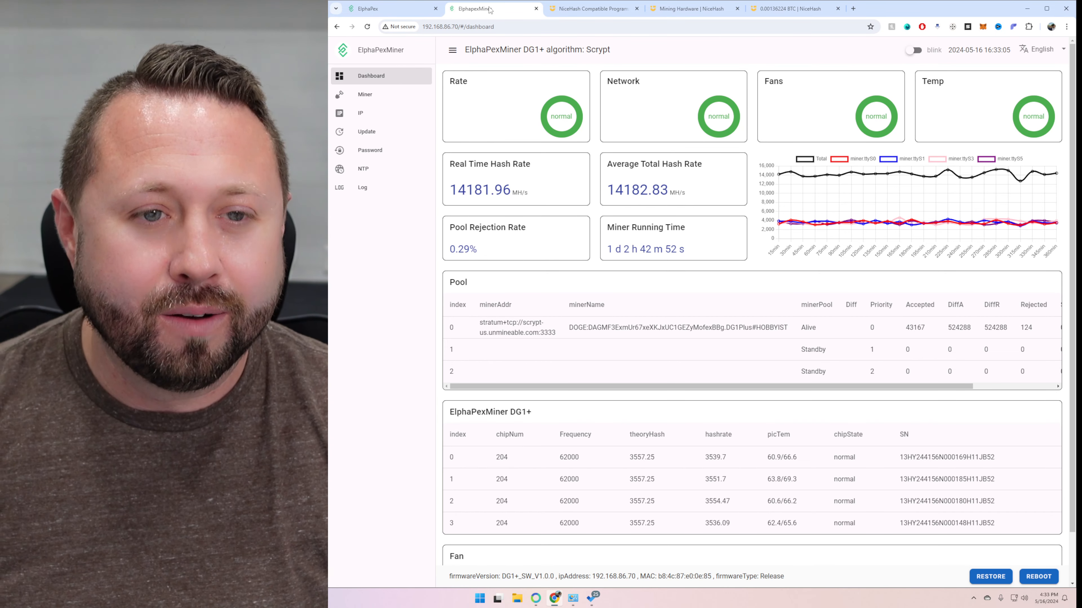
# Step: Review the ElphaPex DG 1+ product page with price and specs, then the NiceHash Compatible Program post
pyautogui.click(386, 8)
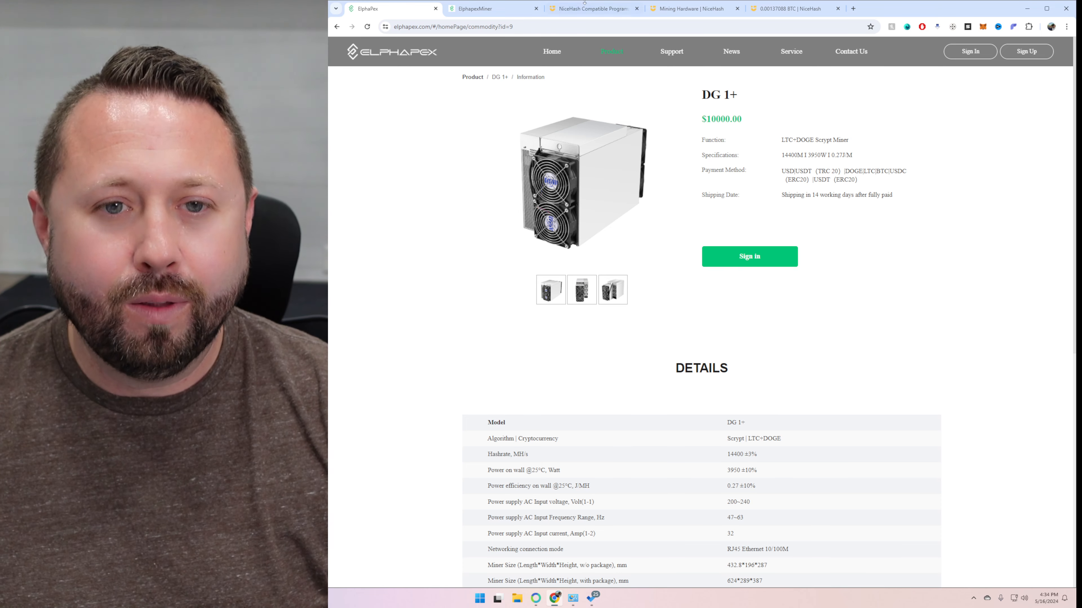
pyautogui.click(587, 9)
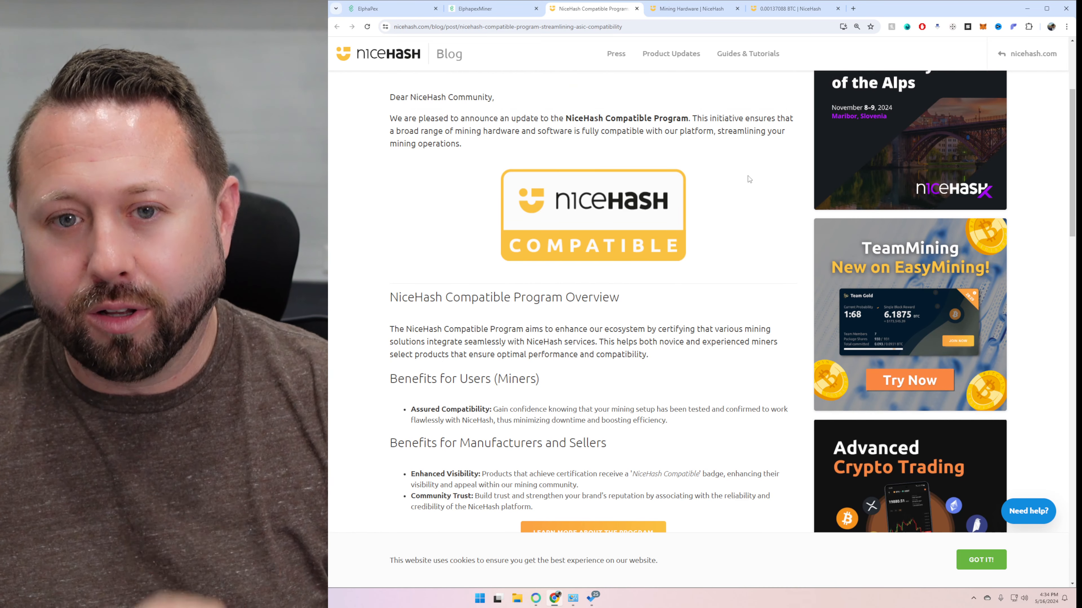
pyautogui.moveTo(689, 8)
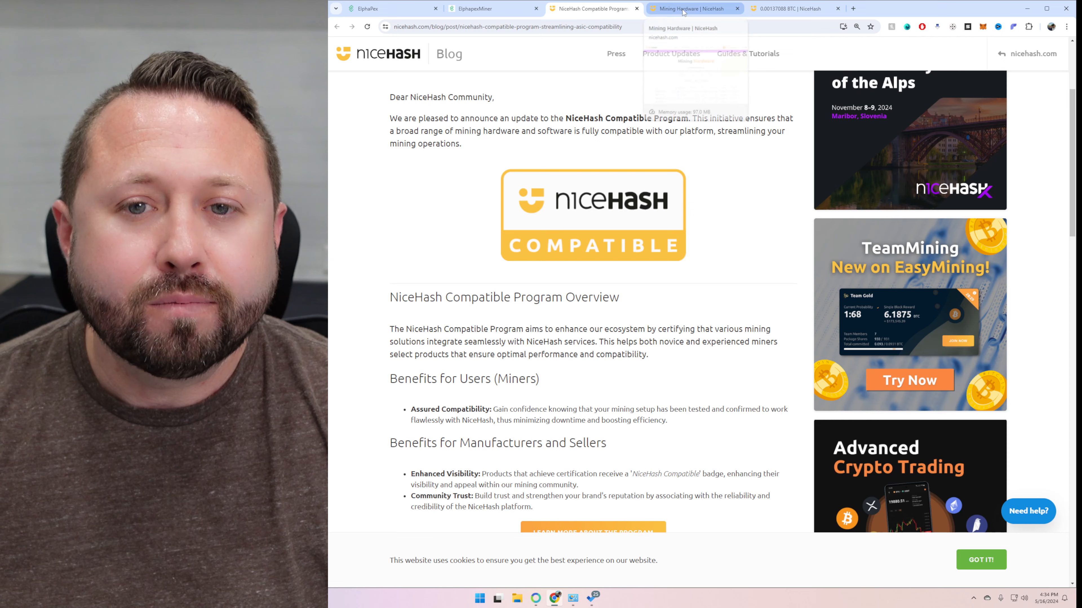
# Step: Move from the Compatible Program announcement to NiceHash's Mining Hardware earnings page
pyautogui.click(689, 9)
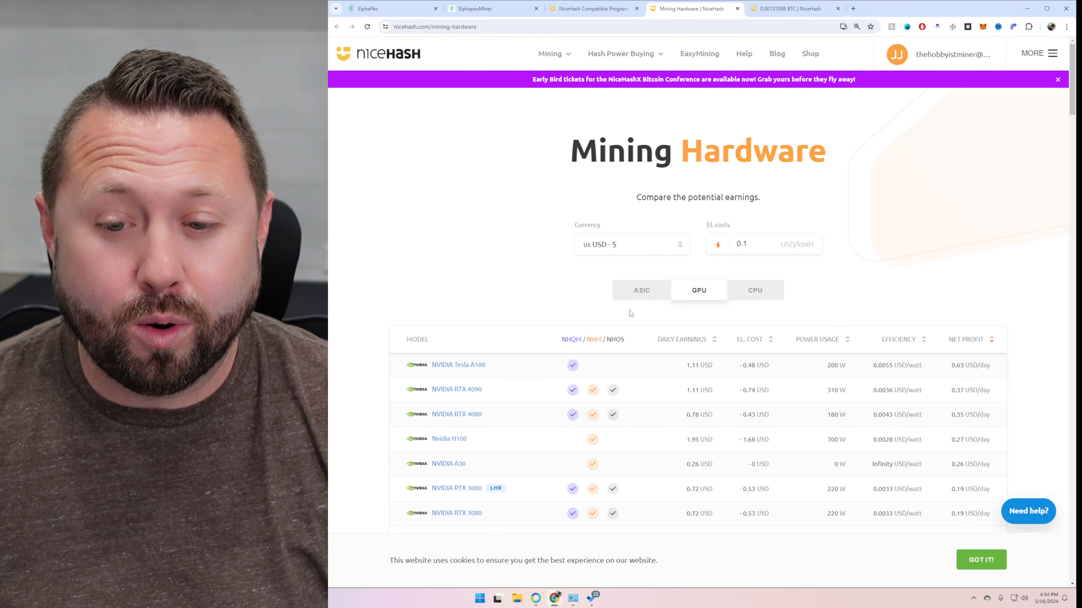
# Step: Show ASIC miner earnings (DG 1+ at 29.30 USD daily) and start the Connect your ASIC device option
pyautogui.click(641, 290)
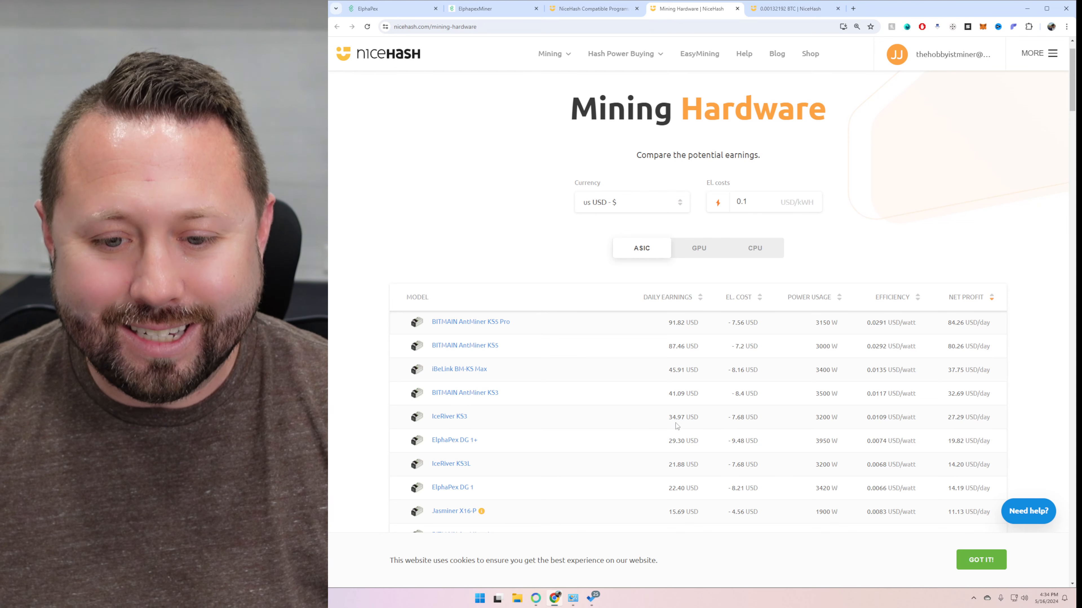
pyautogui.doubleClick(670, 440)
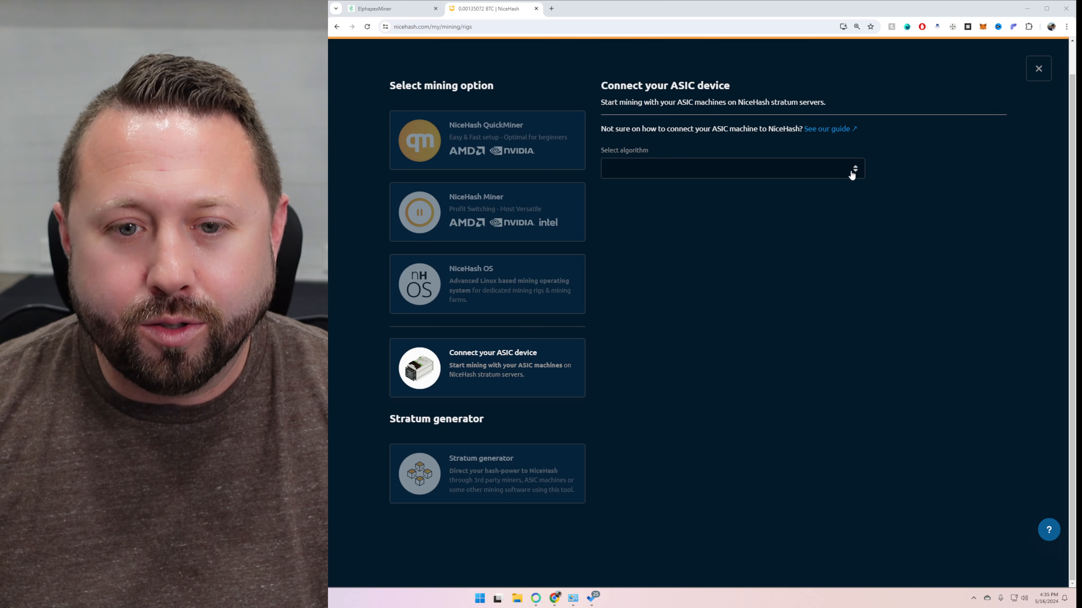
# Step: Choose Scrypt as the ASIC algorithm to generate stratum details for worker DG1+_70
pyautogui.click(729, 168)
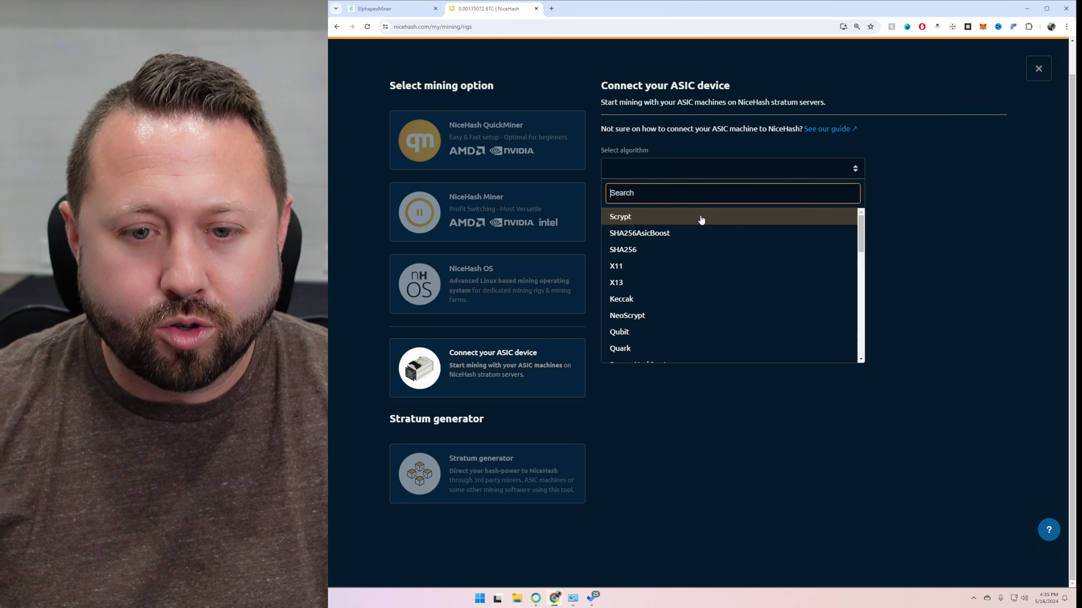
pyautogui.click(618, 216)
pyautogui.write('DG1+_70')
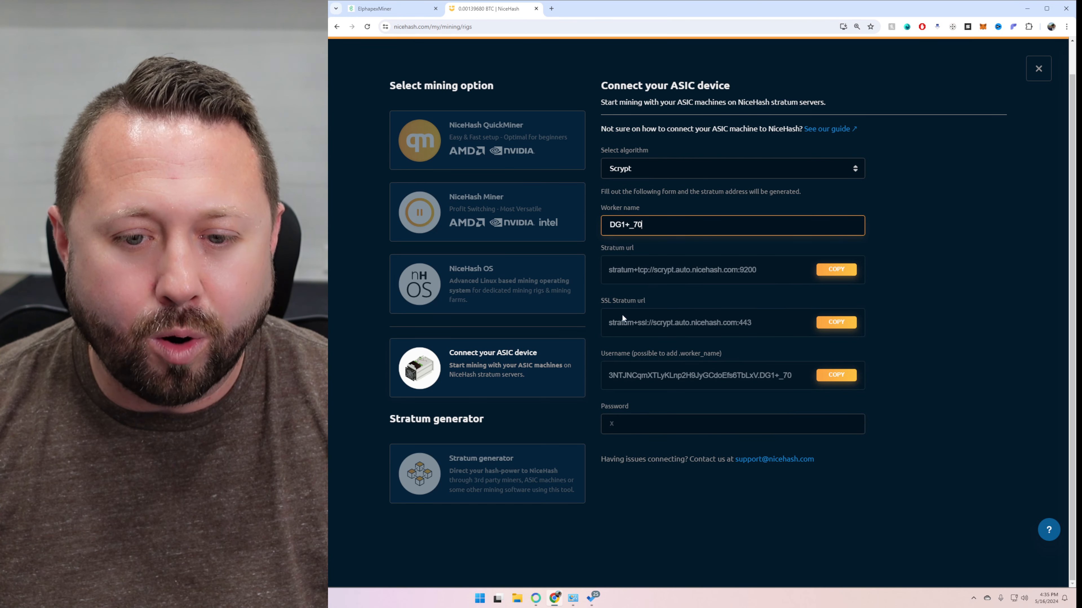
pyautogui.moveTo(637, 375)
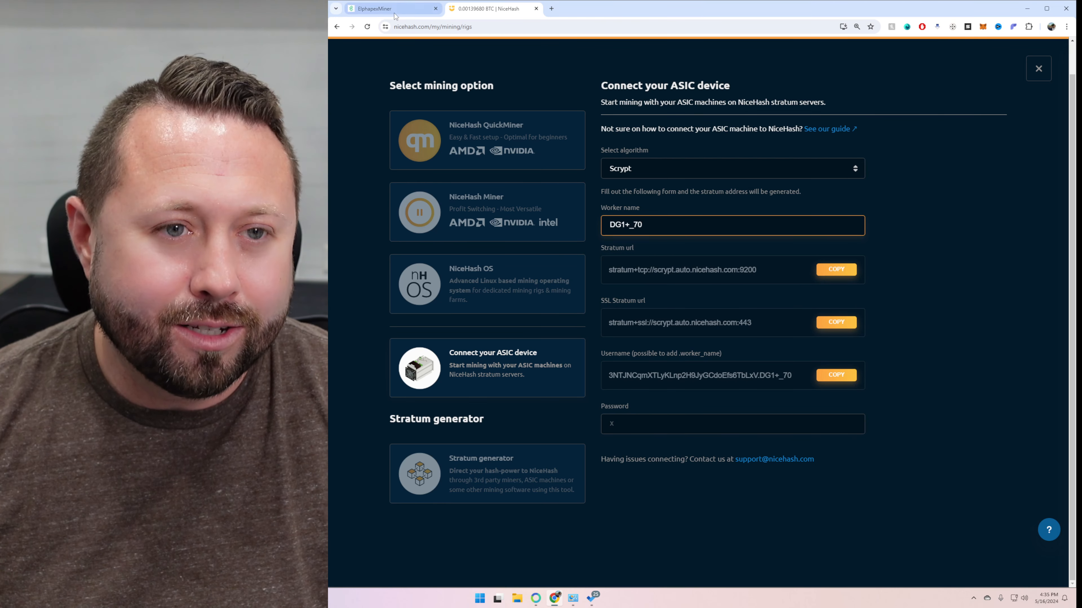
pyautogui.click(390, 8)
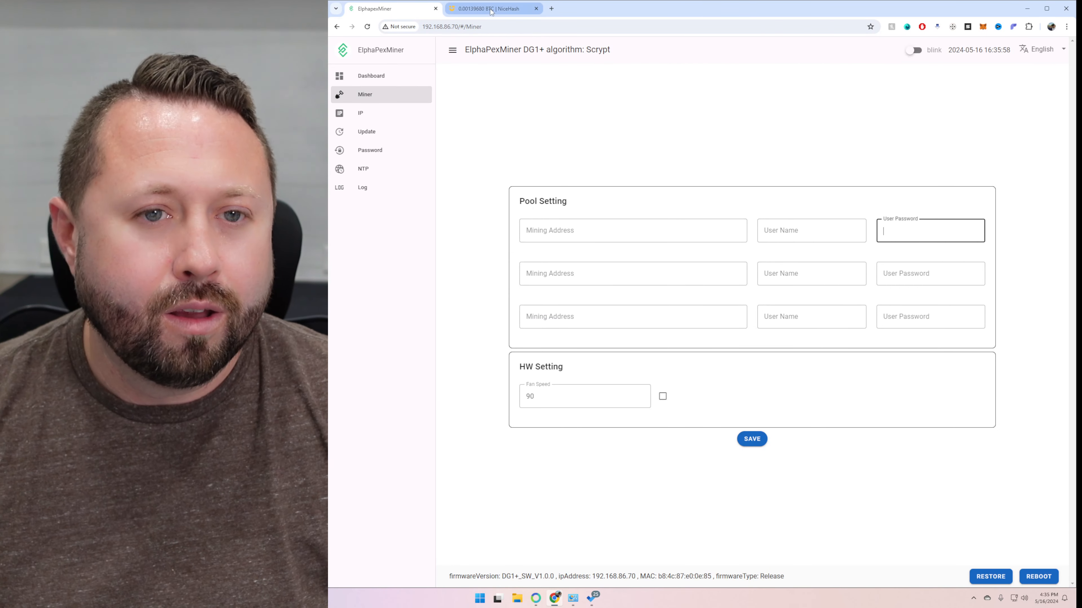
pyautogui.click(489, 9)
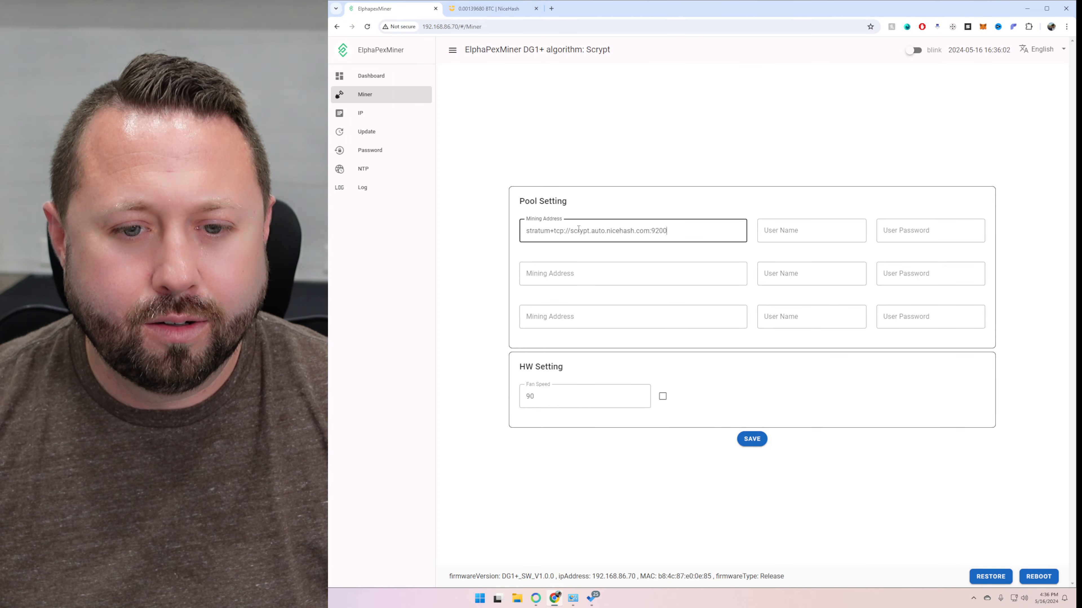
pyautogui.click(491, 9)
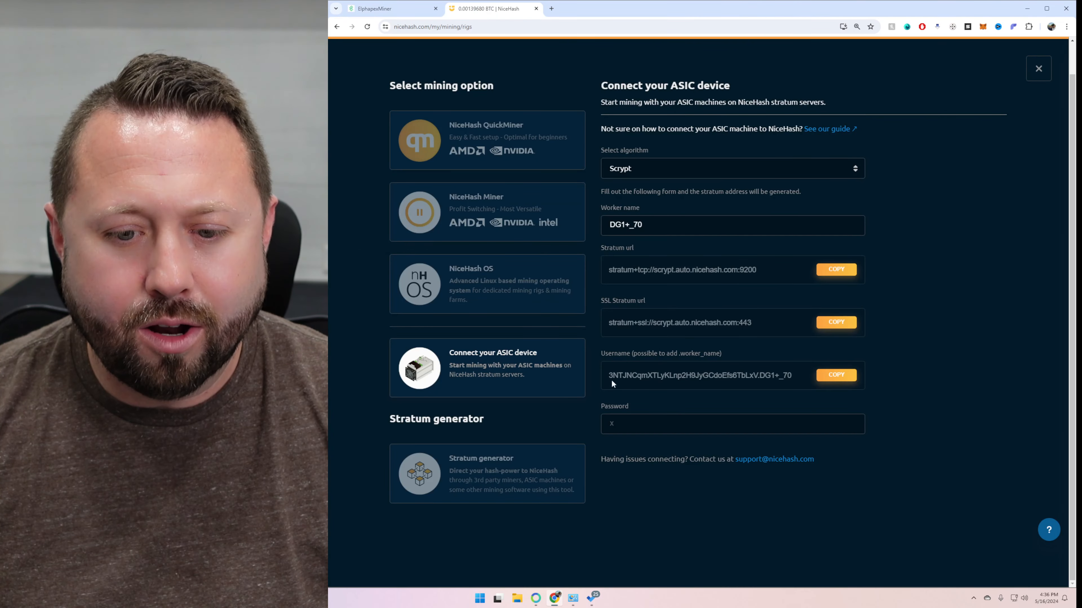
pyautogui.click(835, 375)
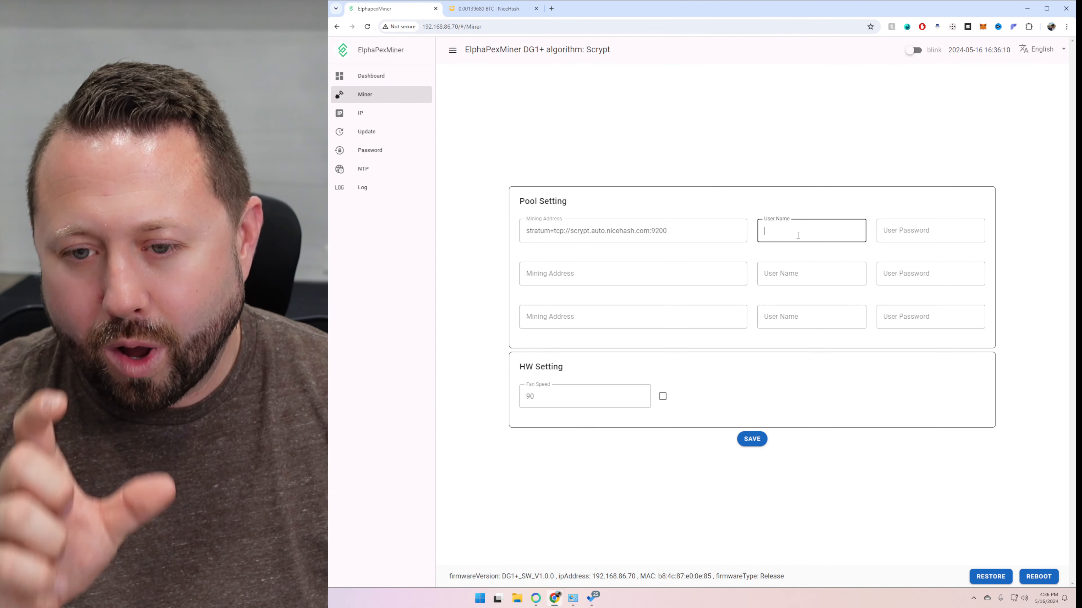
pyautogui.write('H9JyGCdoEfs6TbLxV.DG1+_70')
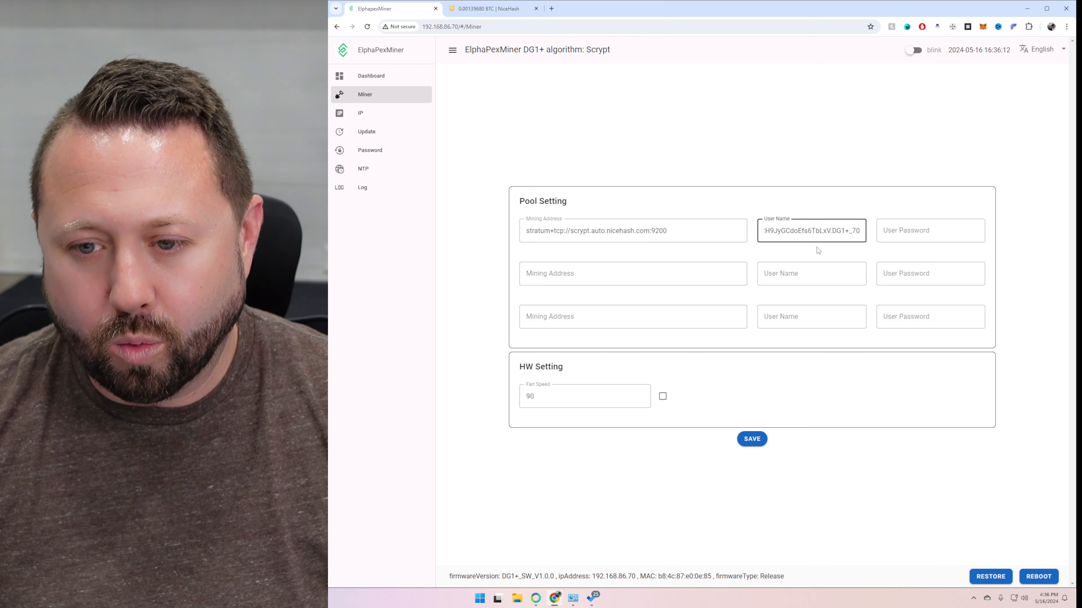
pyautogui.write('x')
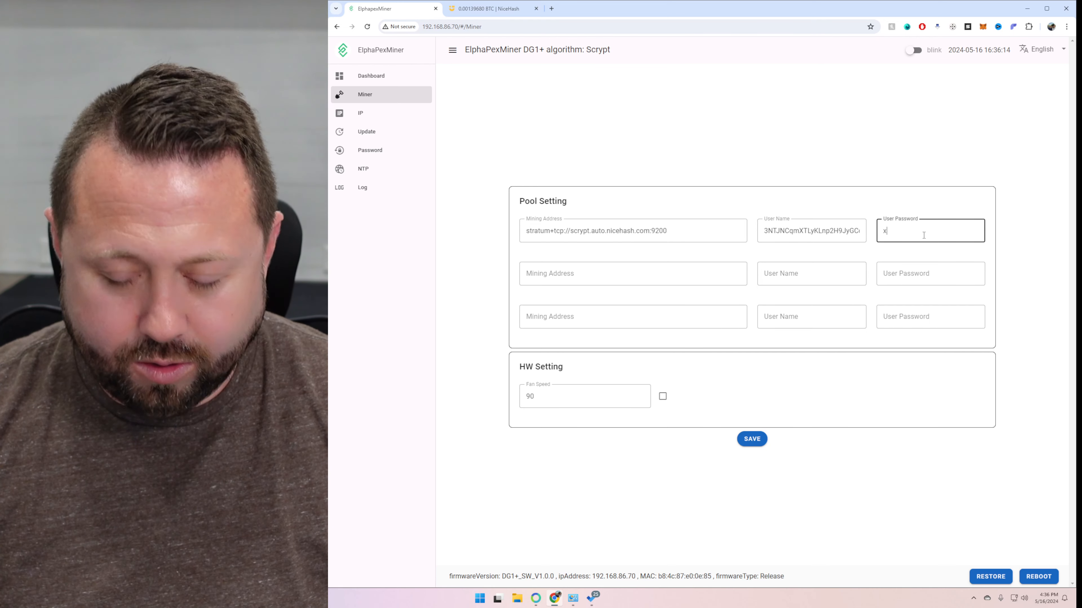
# Step: Fill the second pool with NiceHash's SSL stratum address for the same worker
pyautogui.click(491, 8)
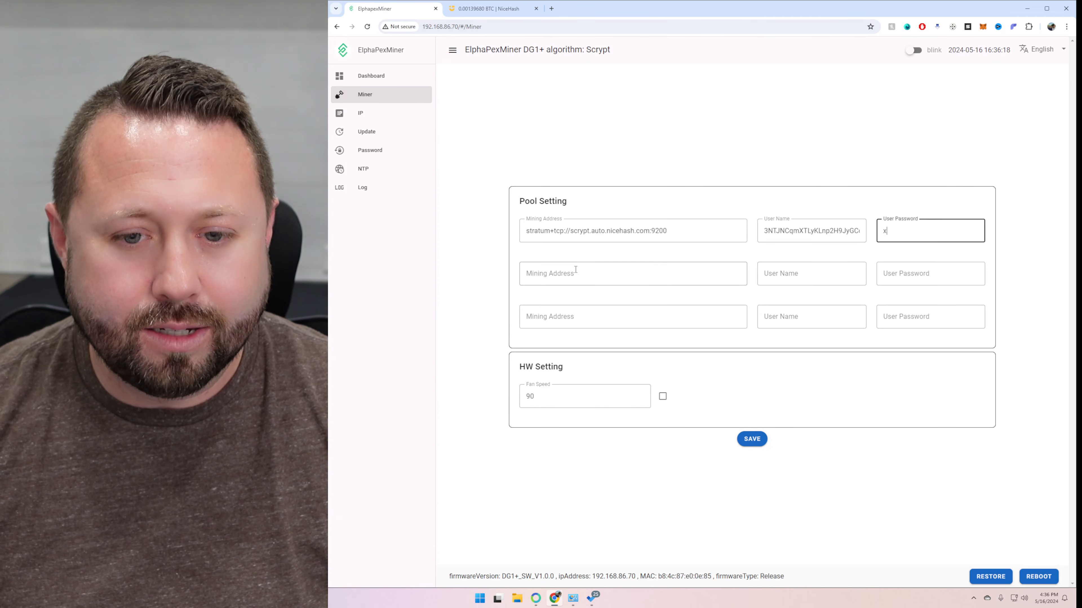
pyautogui.click(493, 8)
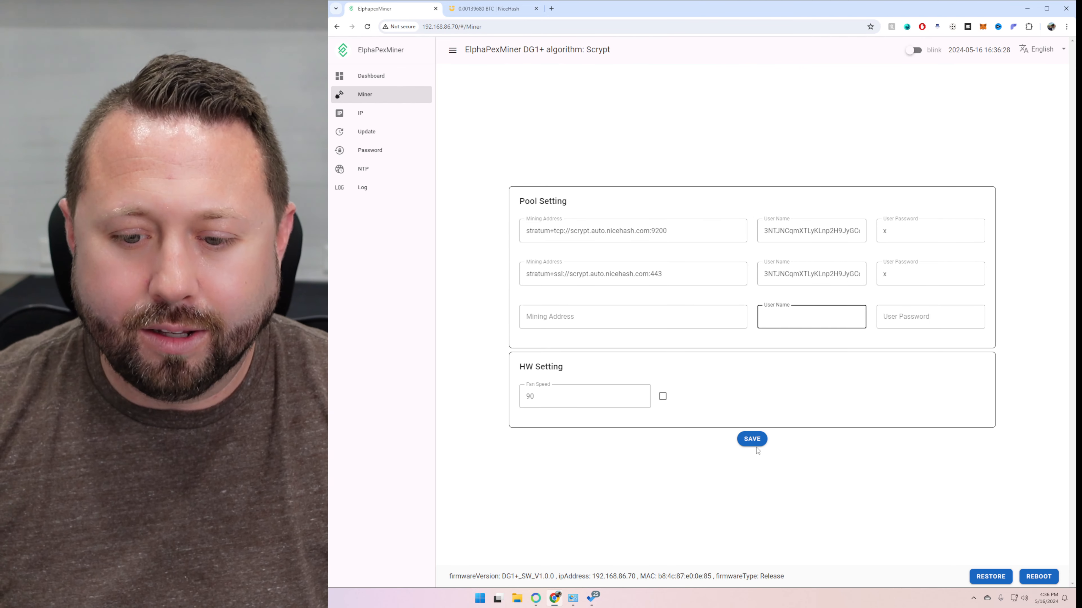
# Step: Save the new NiceHash pool settings to the miner and view the MineTheASIC DOGE ranking
pyautogui.click(751, 438)
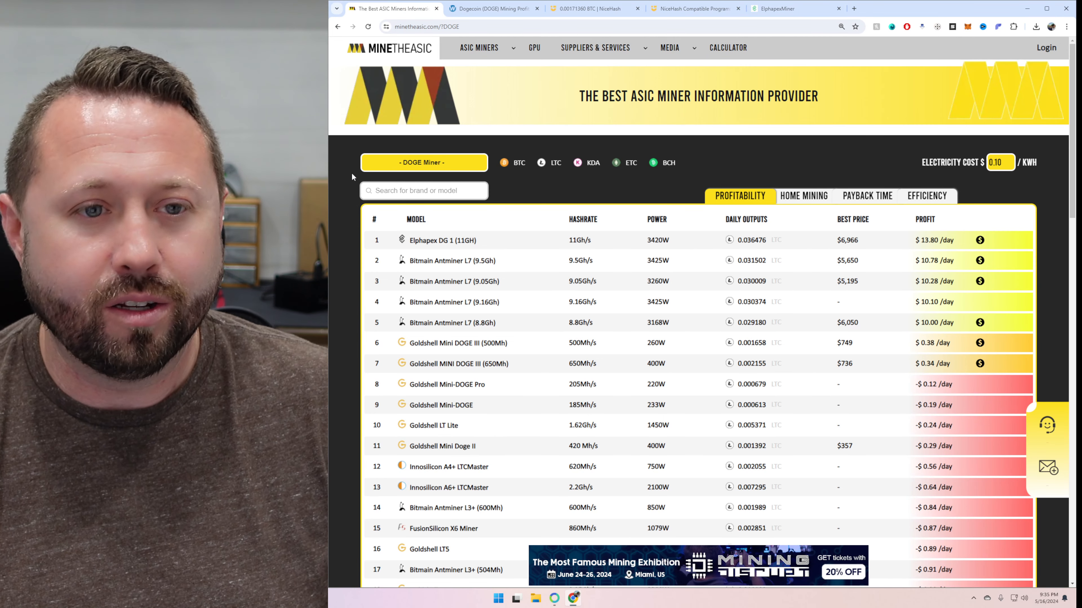
# Step: Review WhatToMine's Dogecoin estimate for 14 GH/s at 3950 W and $0.10/kWh, about $15.36 daily
pyautogui.click(491, 9)
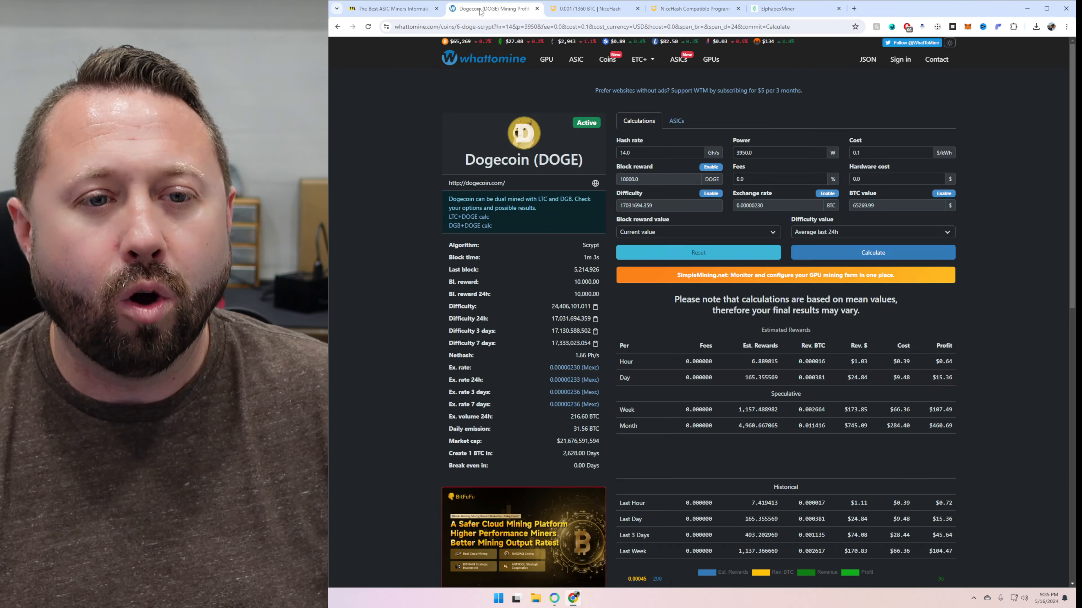
pyautogui.moveTo(409, 104)
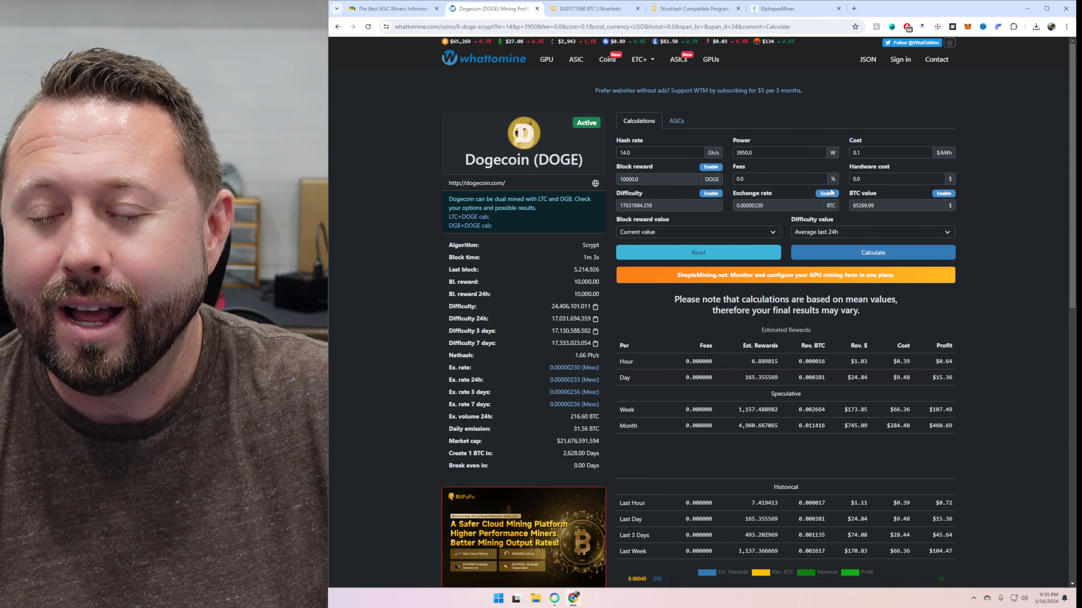
pyautogui.click(890, 152)
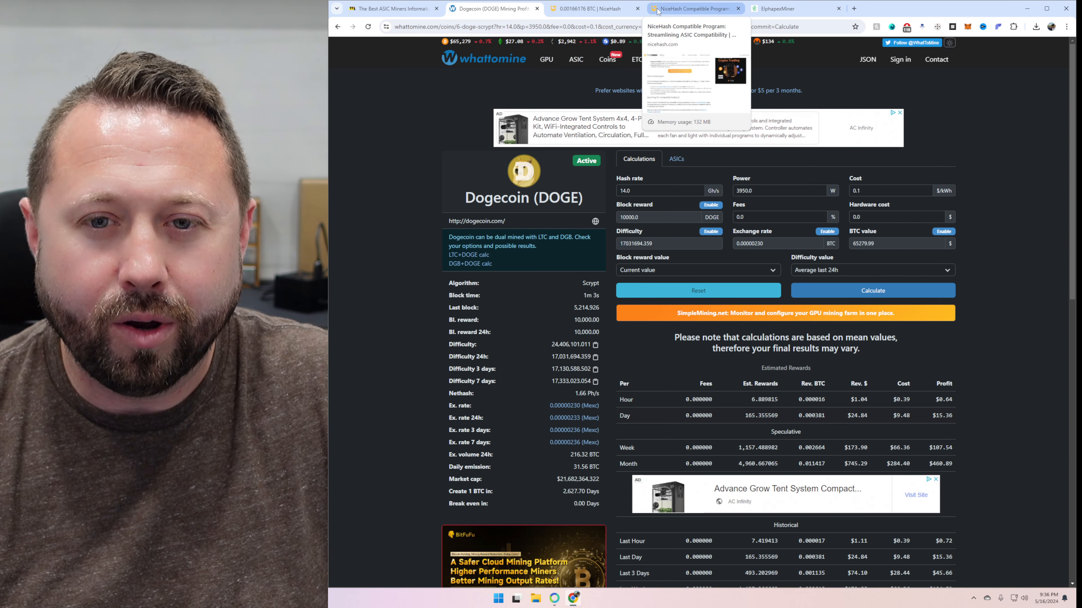
# Step: Reach NiceHash's ASIC hardware earnings list via the Compatible Program article, DG 1+ at 28.95 USD daily
pyautogui.click(690, 9)
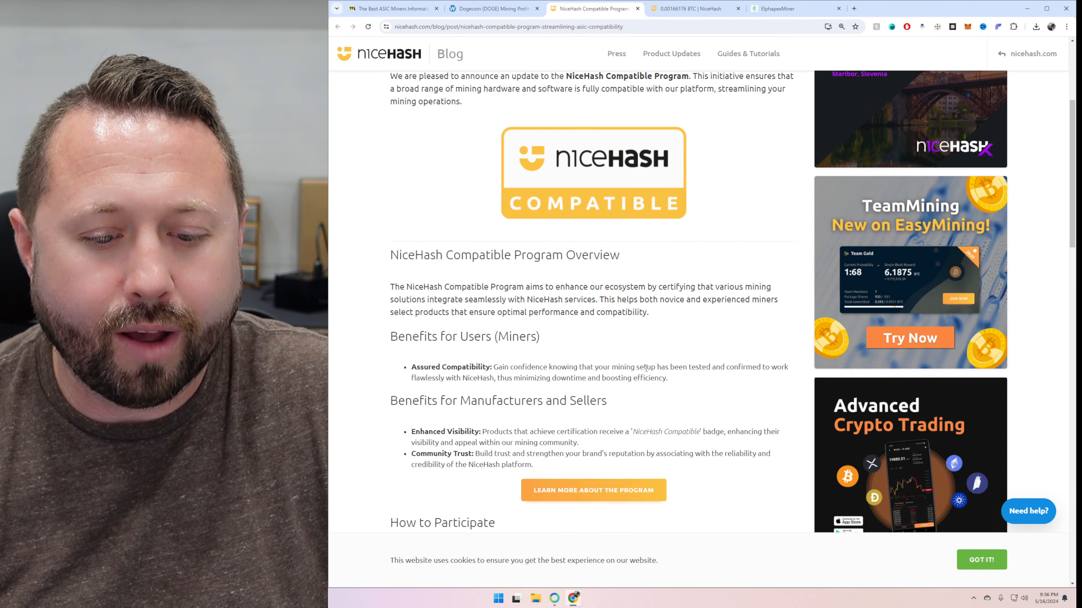
pyautogui.scroll(-3)
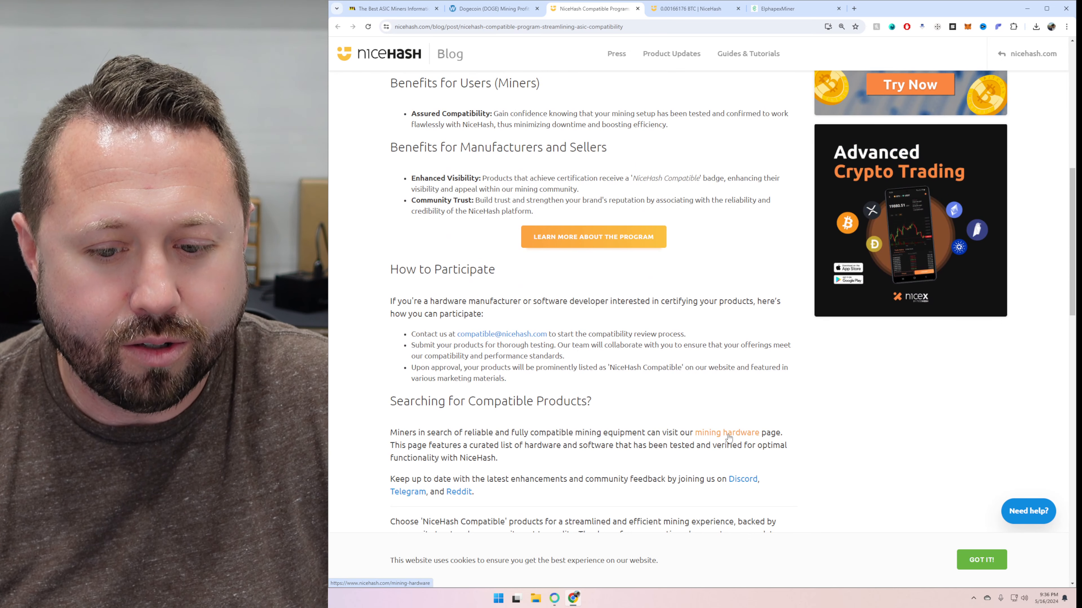
pyautogui.click(726, 433)
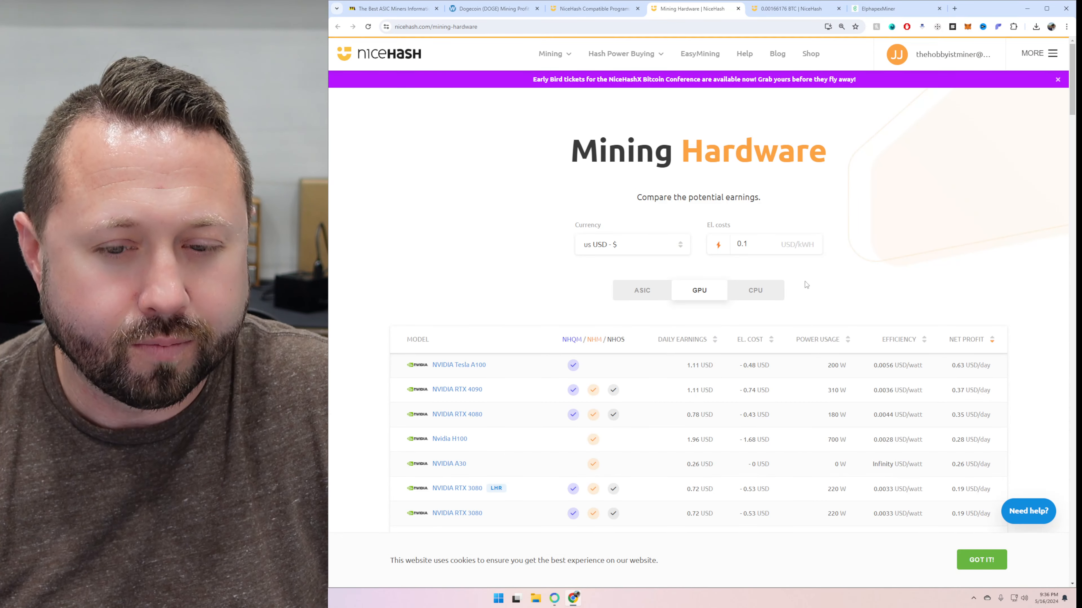
pyautogui.click(642, 290)
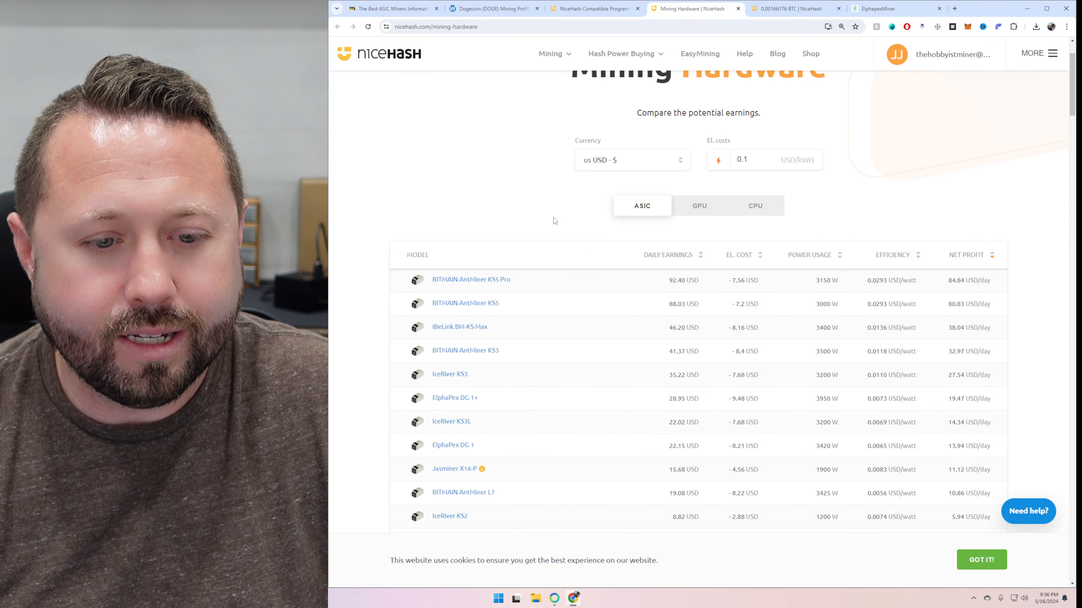
pyautogui.moveTo(454, 398)
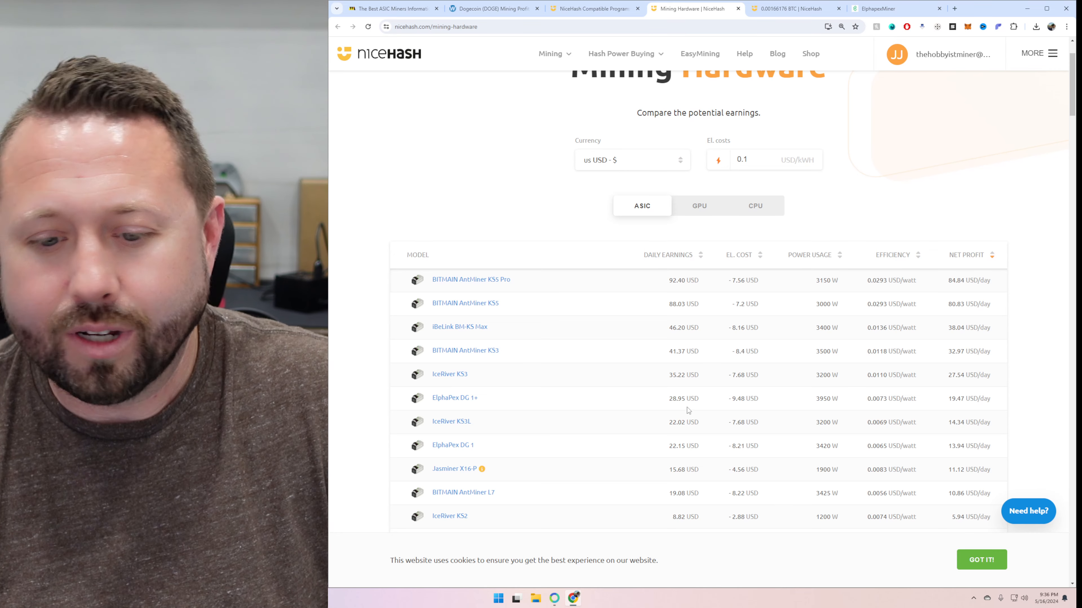
pyautogui.click(491, 8)
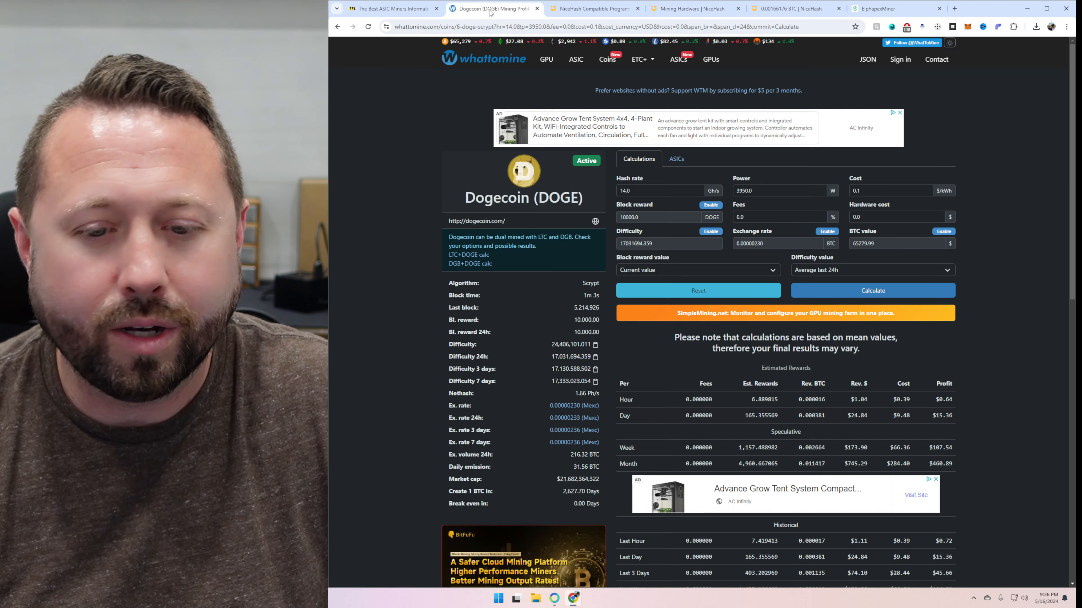
pyautogui.click(695, 8)
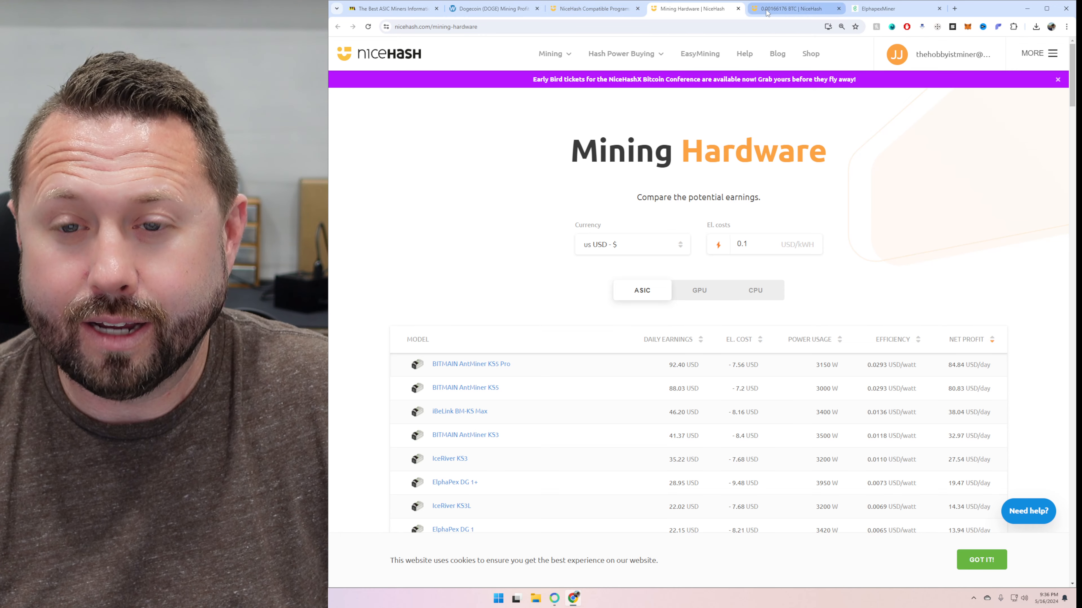
# Step: Check rig DG1__70's Scrypt mining history, about 13,962 MH/s earning $28.66 per 24h, then return to WhatToMine
pyautogui.click(793, 8)
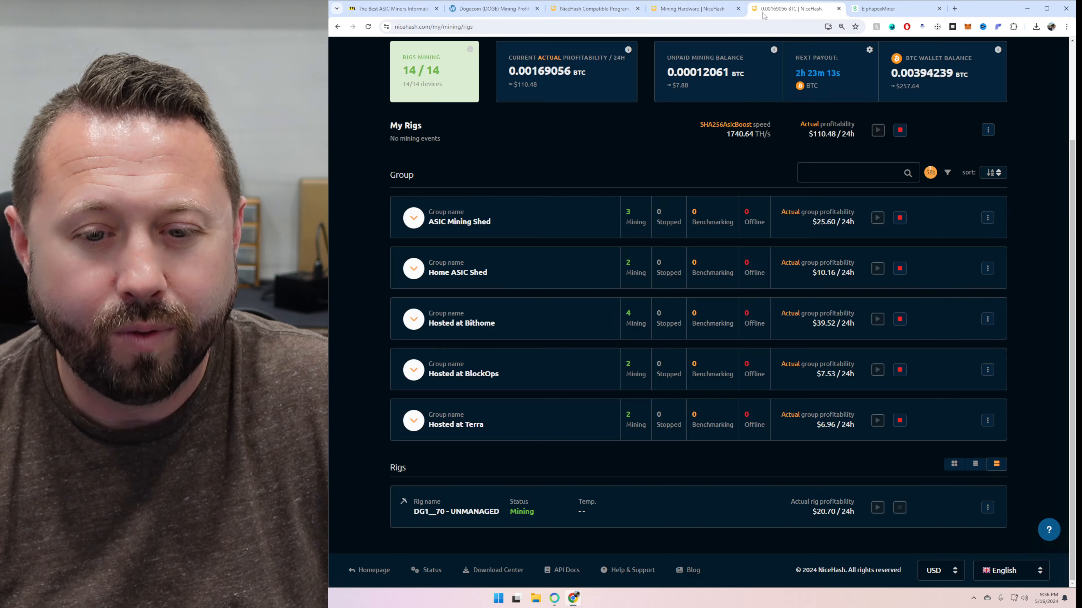
pyautogui.moveTo(544, 221)
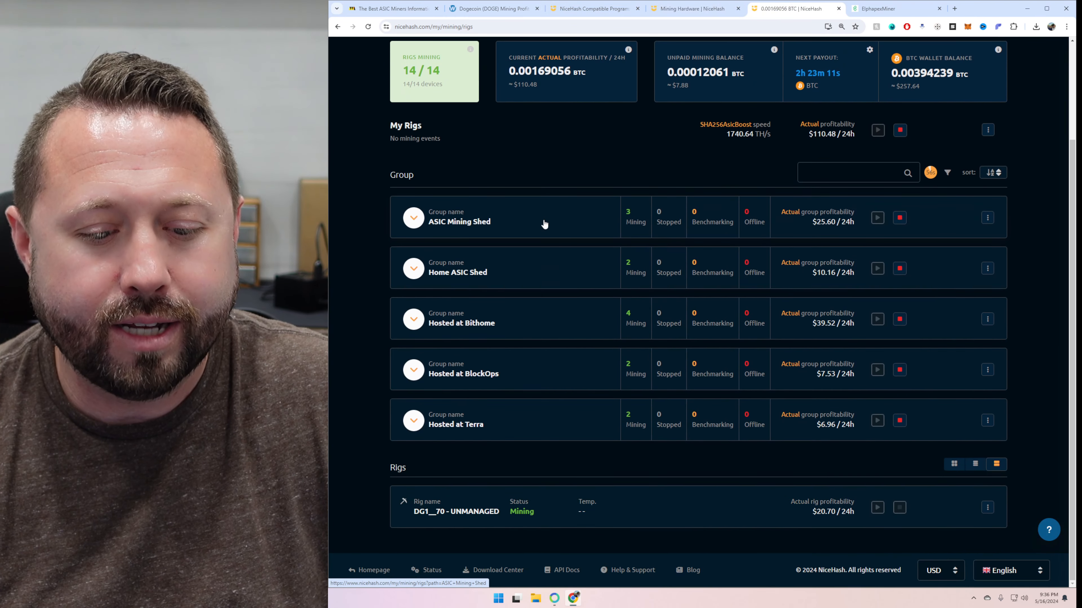
pyautogui.click(455, 511)
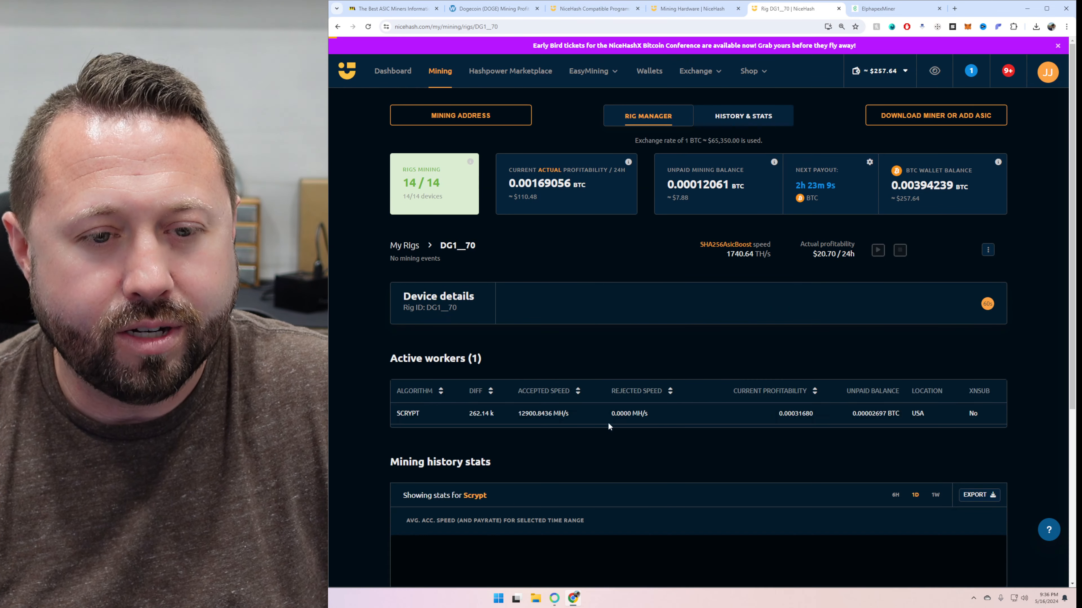
pyautogui.scroll(-3)
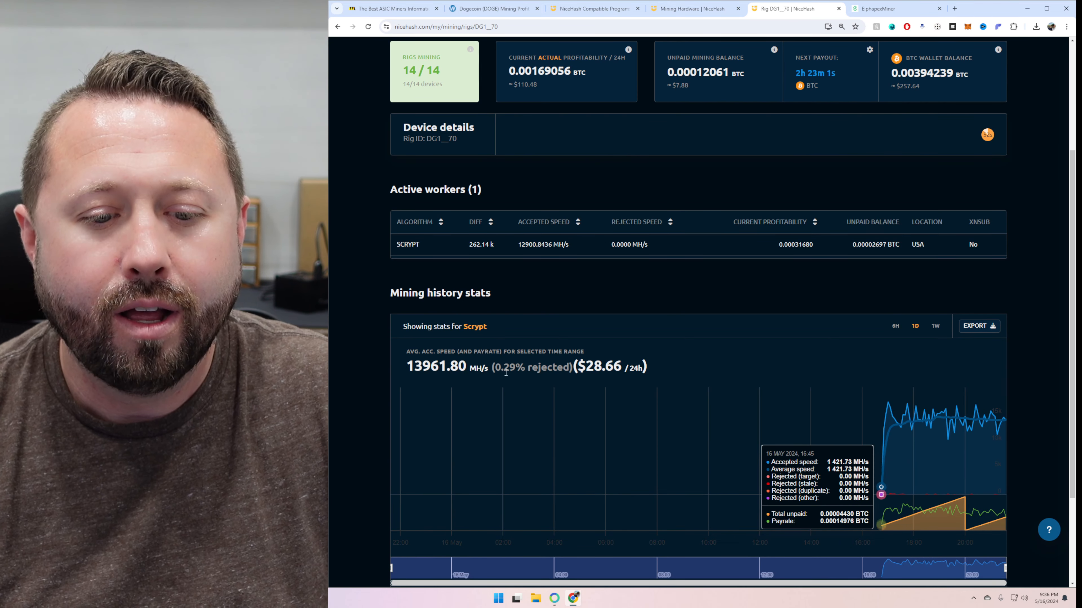
pyautogui.moveTo(652, 390)
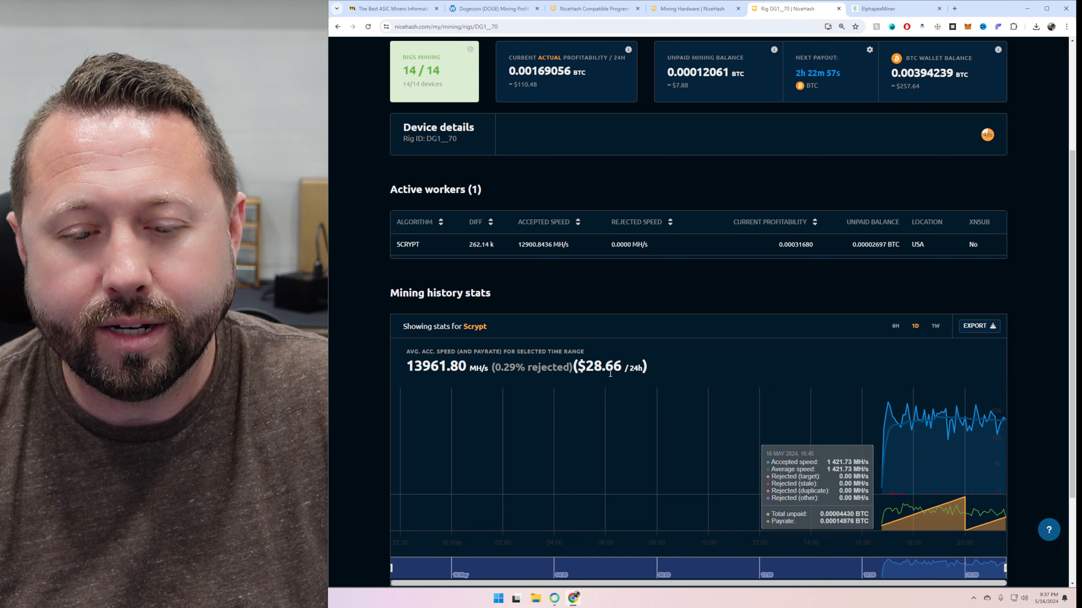
pyautogui.click(690, 8)
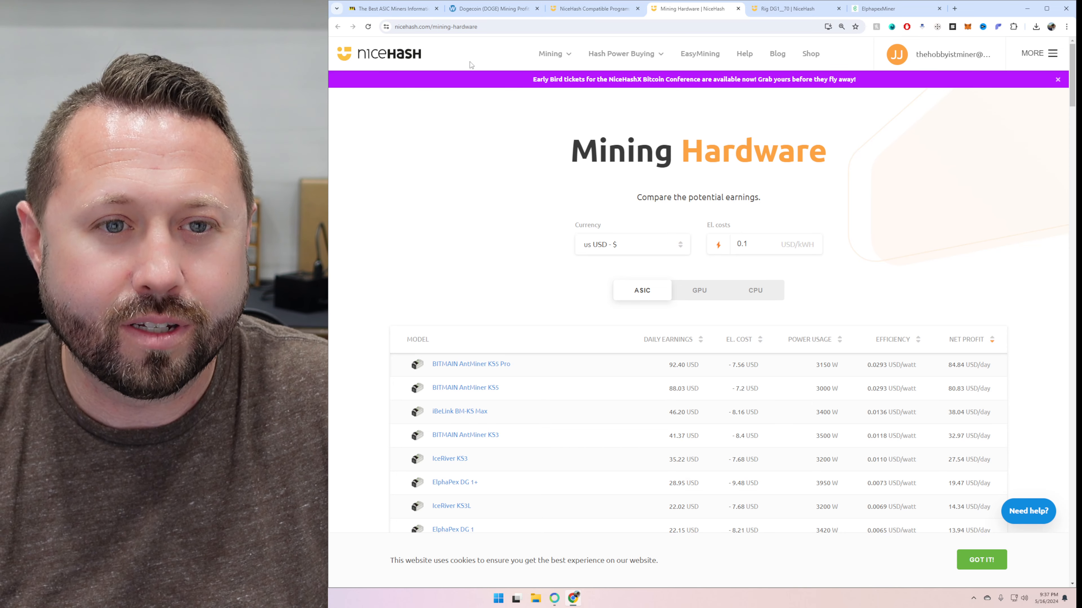
pyautogui.click(489, 9)
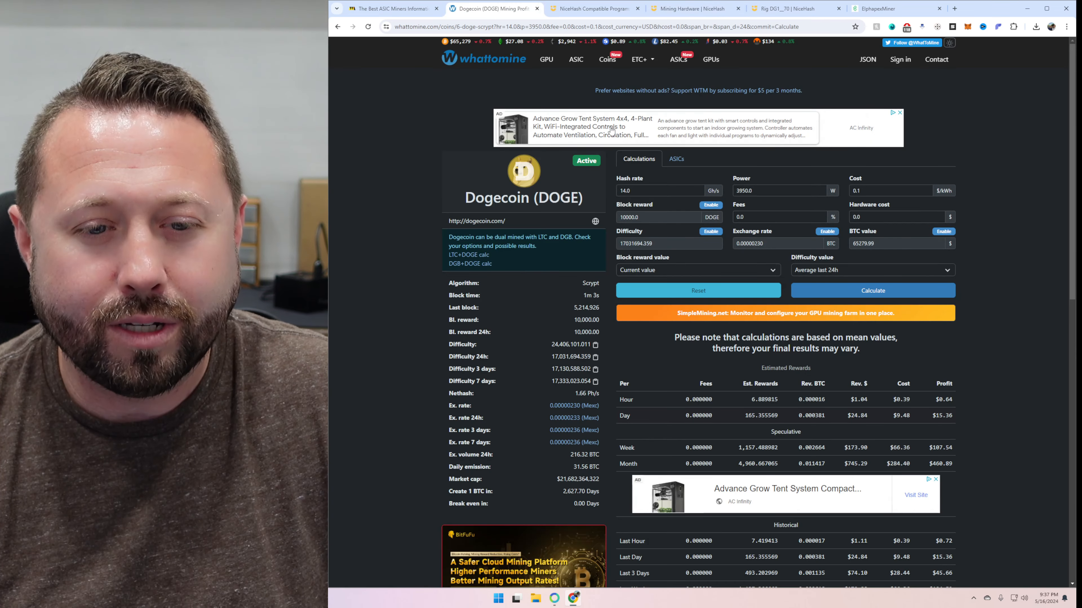